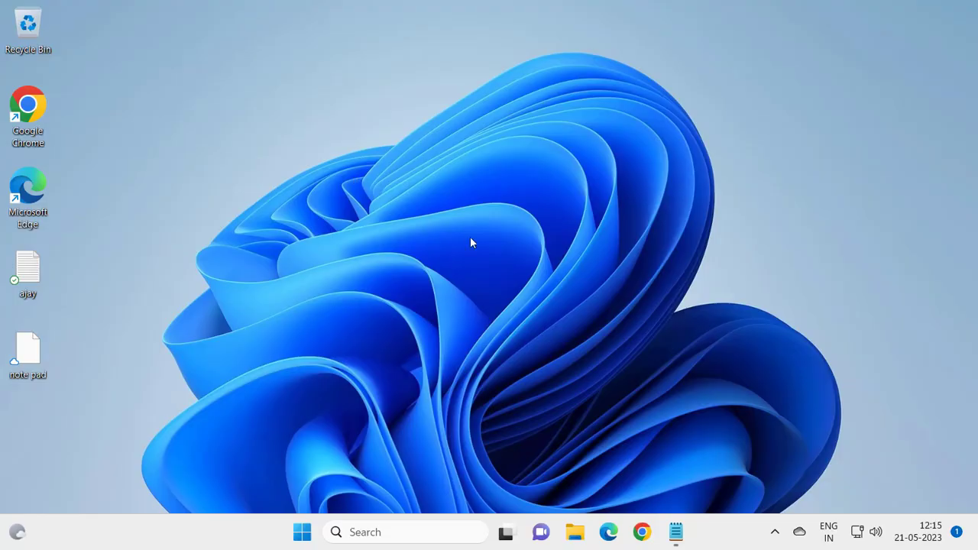
{"action": "mouse_move", "coordinate": [477, 245]}
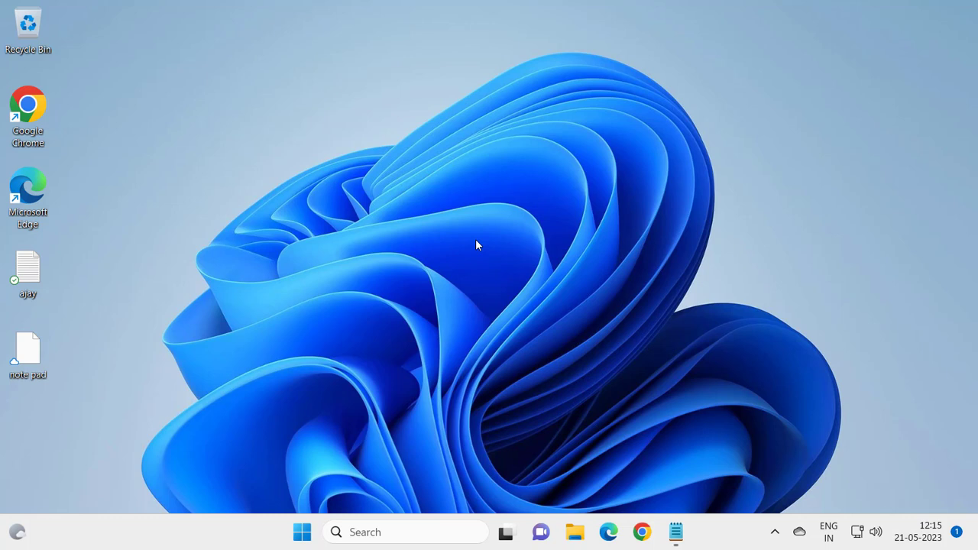
- Search for cmd and launch Command Prompt as administrator, approving the UAC prompt
{"action": "left_click", "coordinate": [405, 532]}
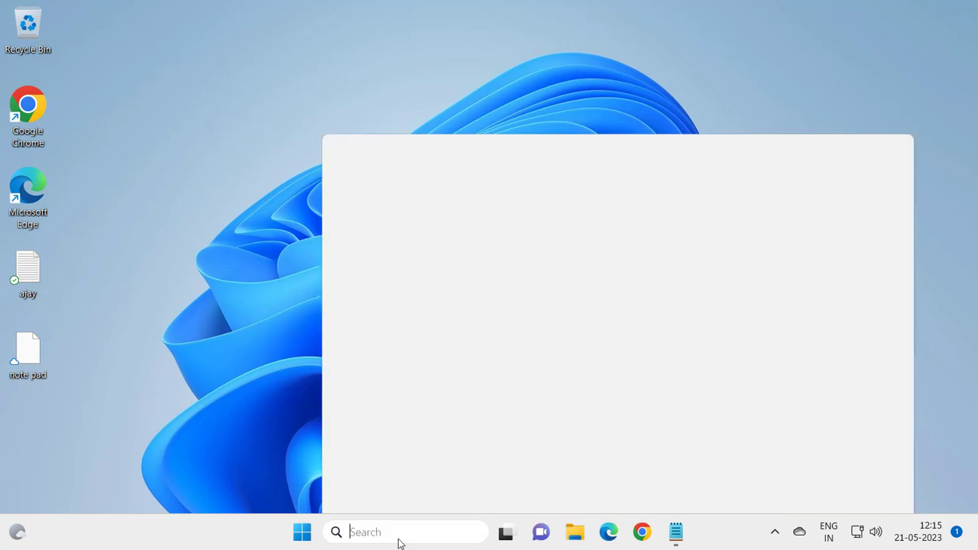
{"action": "type", "text": "cmd"}
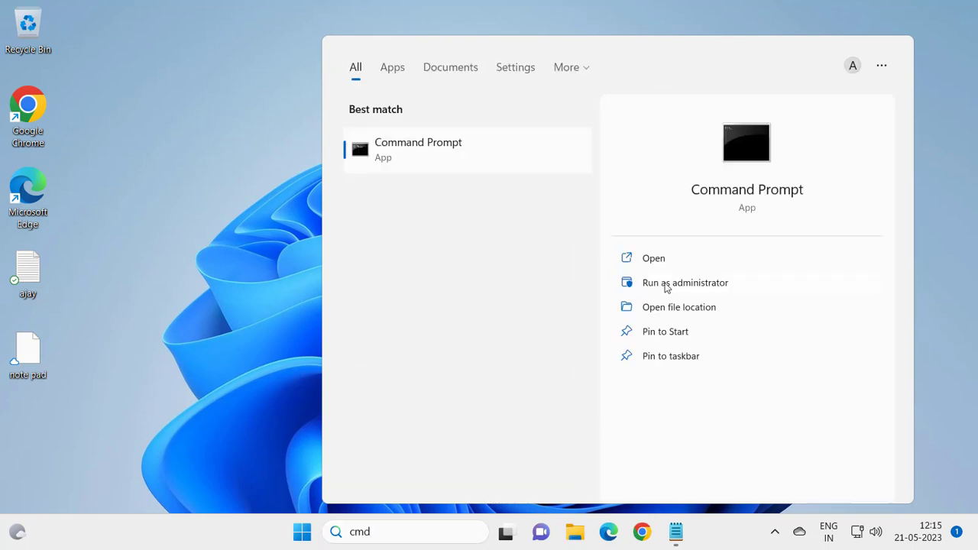
{"action": "left_click", "coordinate": [685, 282]}
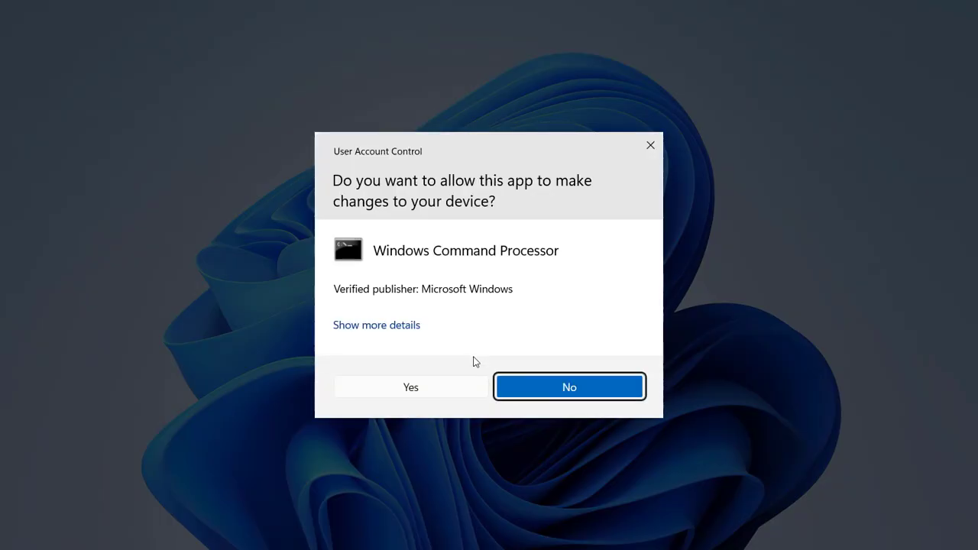
{"action": "left_click", "coordinate": [411, 387]}
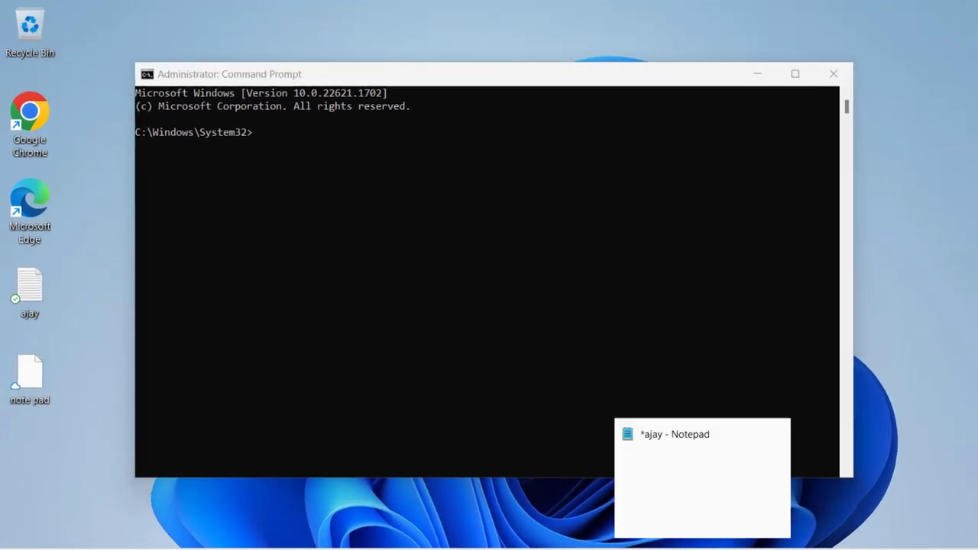
- Paste the sfc /scannow command from the notes into Command Prompt and run it
{"action": "left_click", "coordinate": [675, 434]}
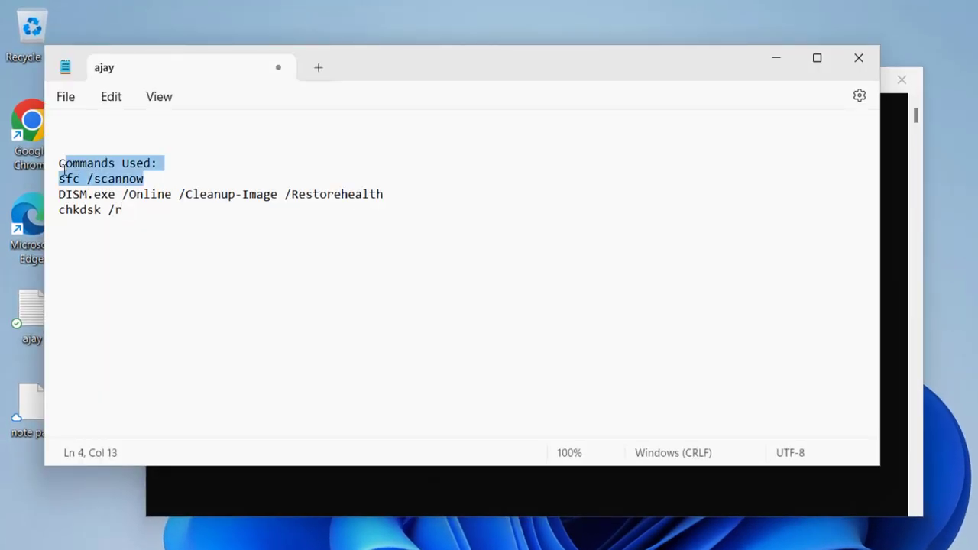
{"action": "right_click", "coordinate": [99, 178]}
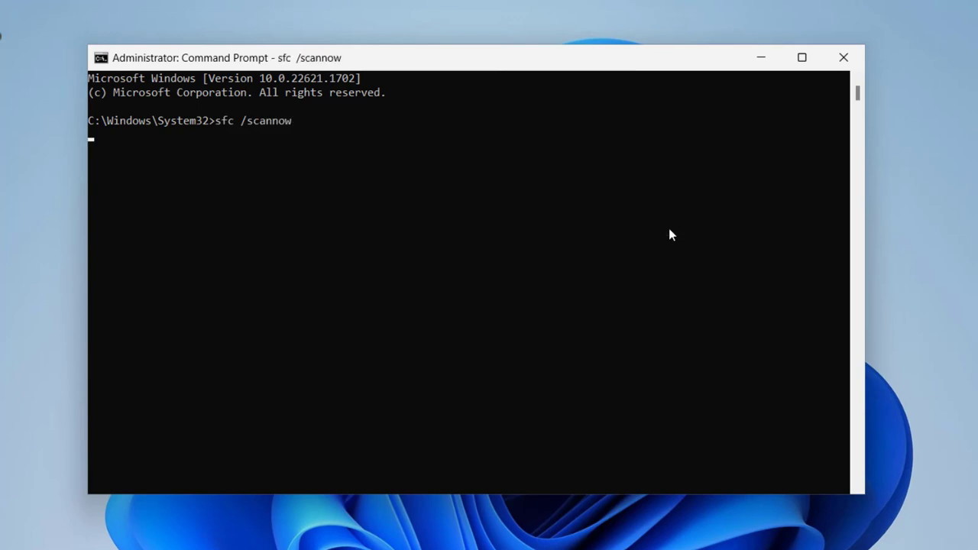
{"action": "key", "text": "enter"}
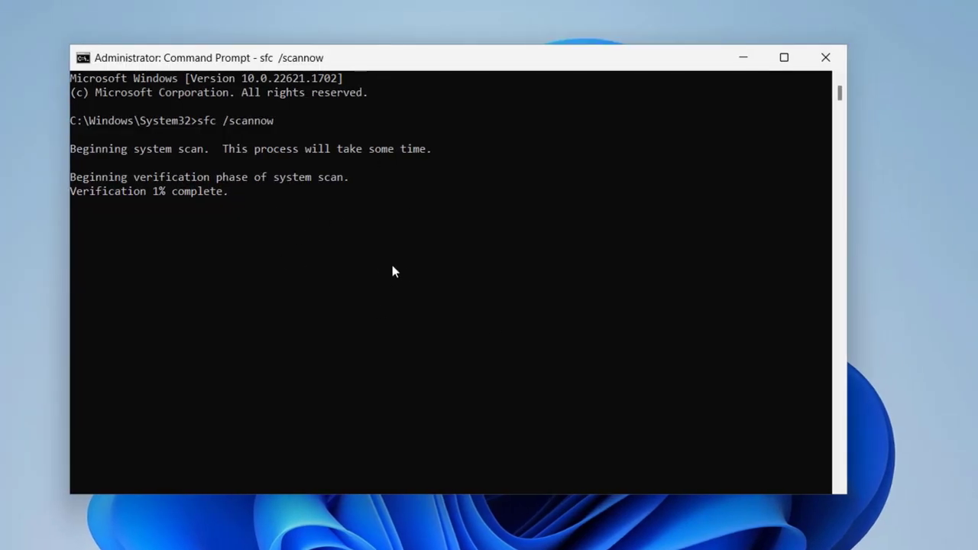
{"action": "mouse_move", "coordinate": [406, 277]}
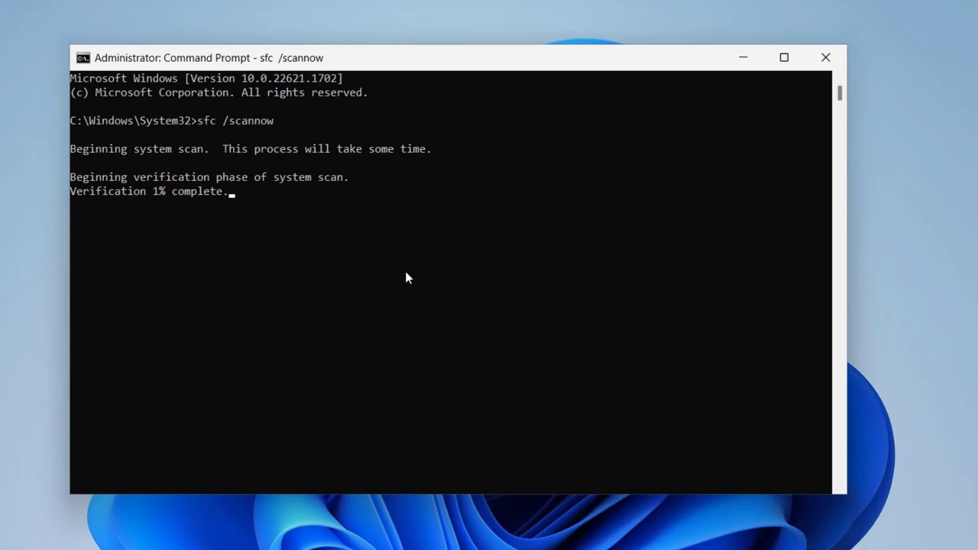
{"action": "mouse_move", "coordinate": [92, 169]}
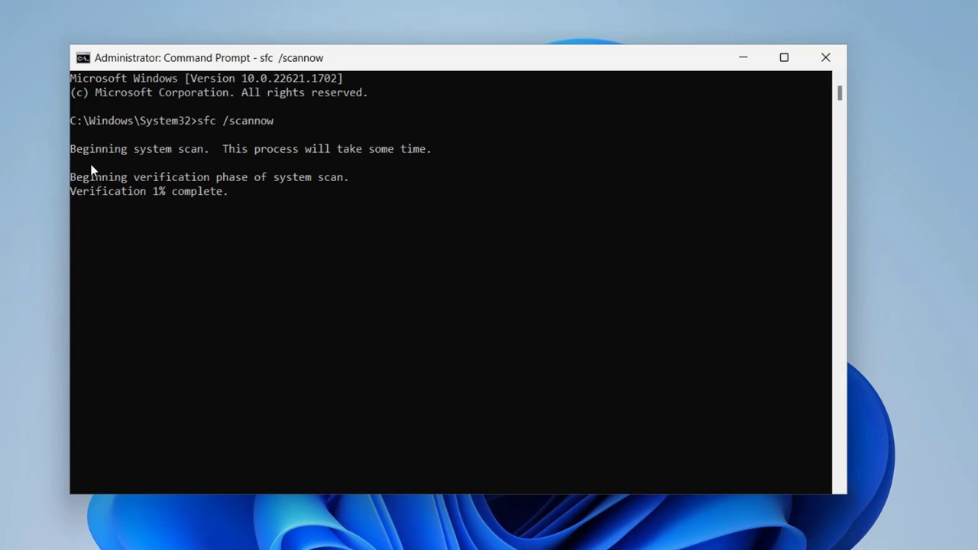
{"action": "mouse_move", "coordinate": [162, 205]}
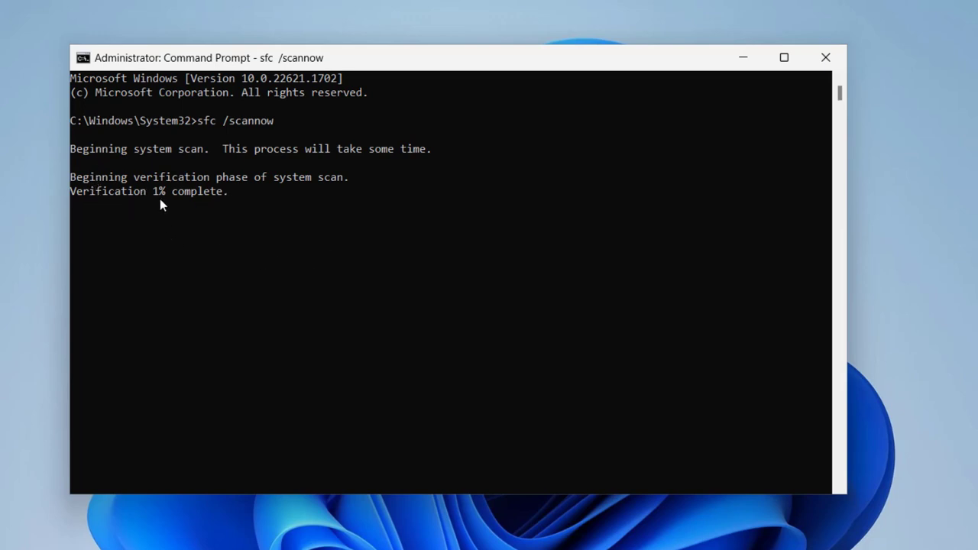
{"action": "mouse_move", "coordinate": [190, 210]}
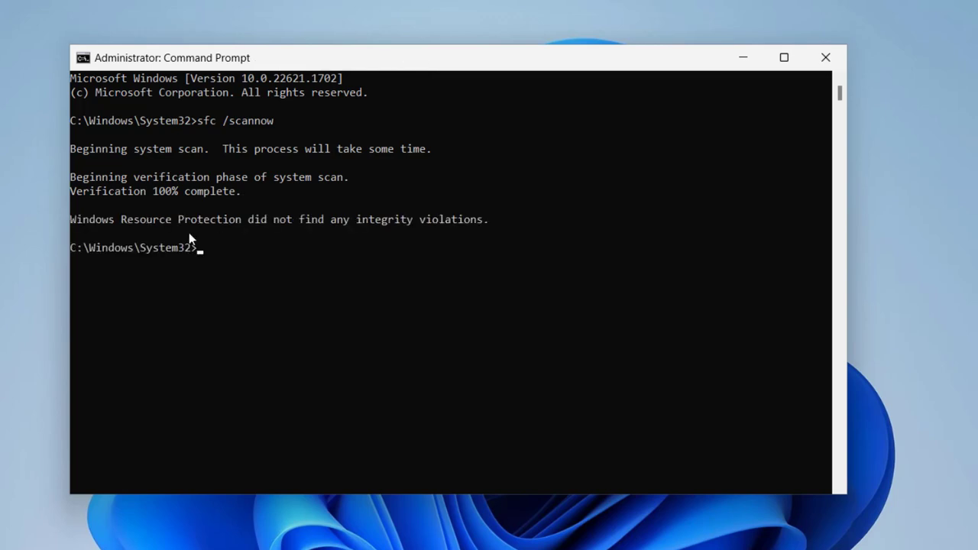
{"action": "mouse_move", "coordinate": [143, 199]}
{"action": "type", "text": "DISM.exe /Online /Cleanup-Image /Restorehealth"}
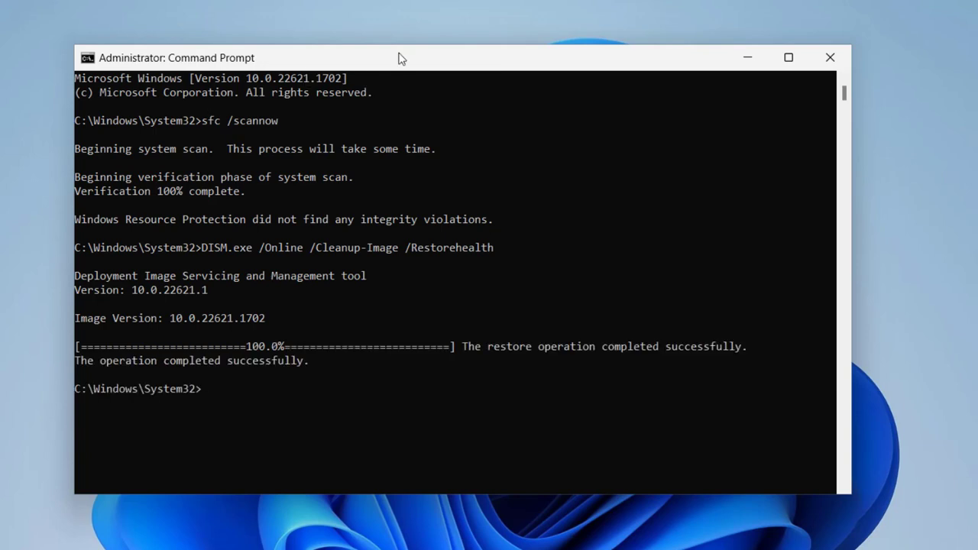
{"action": "mouse_move", "coordinate": [293, 368]}
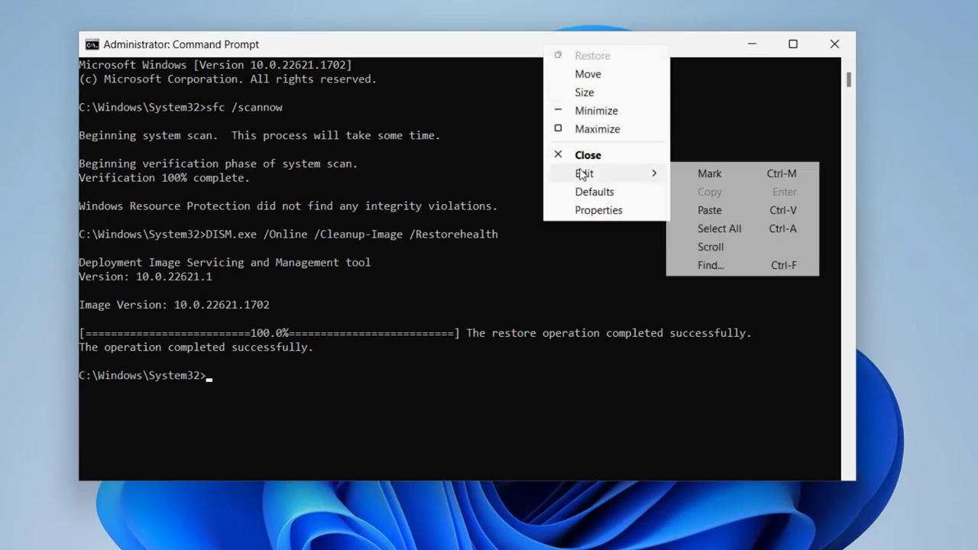
- Run chkdsk /r and answer y to schedule the disk check at restart
{"action": "type", "text": "chkdsk /r"}
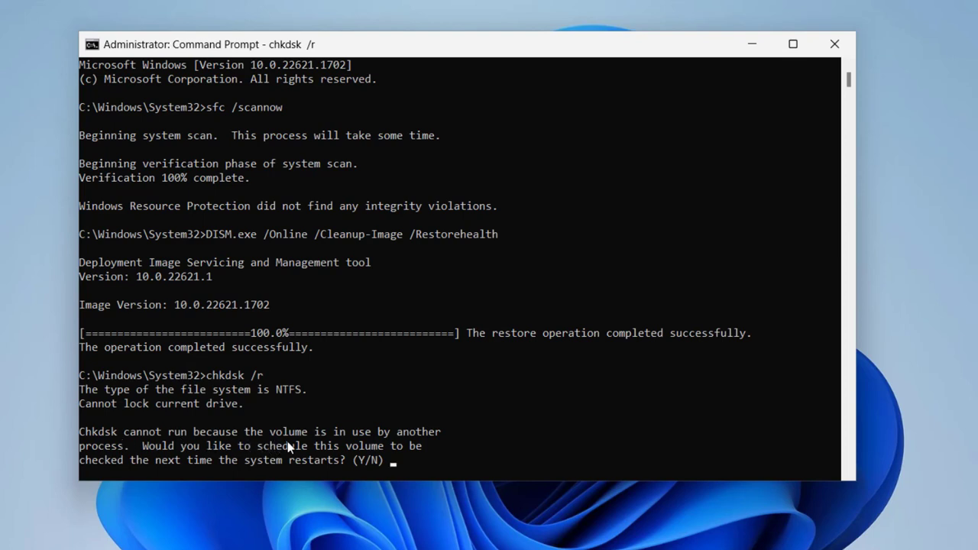
{"action": "mouse_move", "coordinate": [419, 447]}
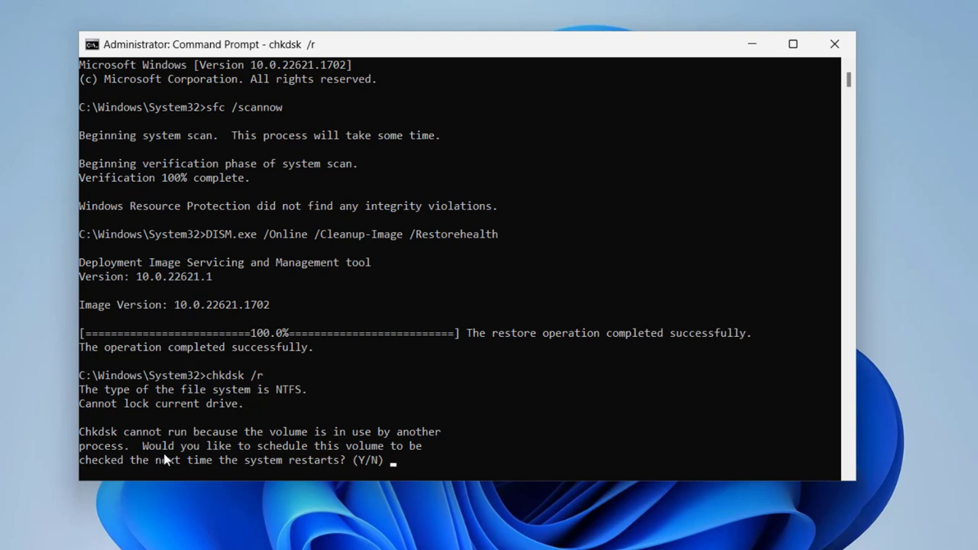
{"action": "mouse_move", "coordinate": [214, 483]}
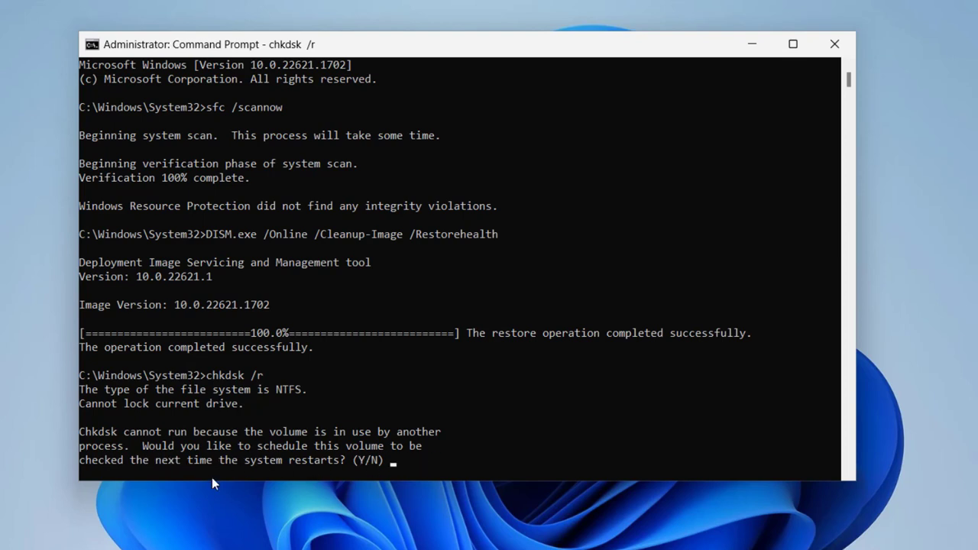
{"action": "mouse_move", "coordinate": [253, 474]}
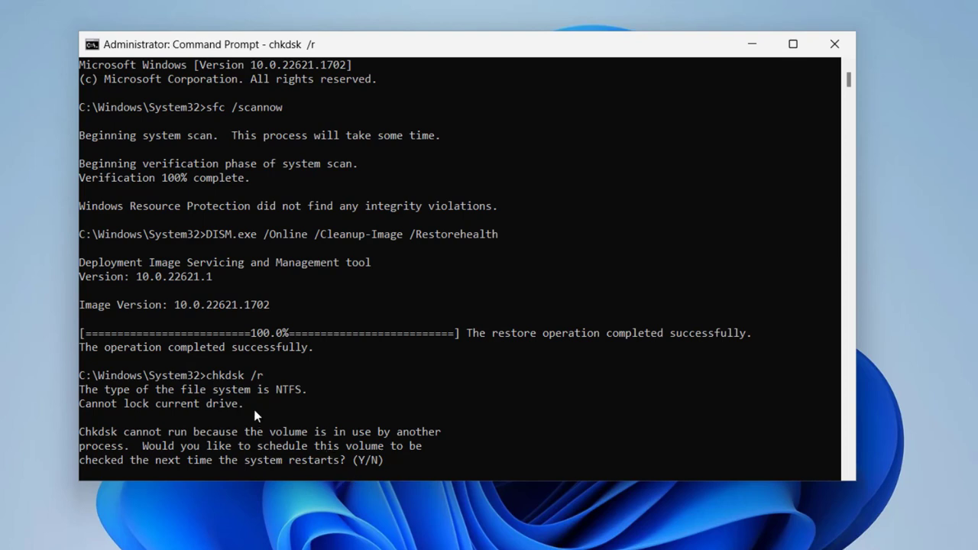
{"action": "mouse_move", "coordinate": [450, 451]}
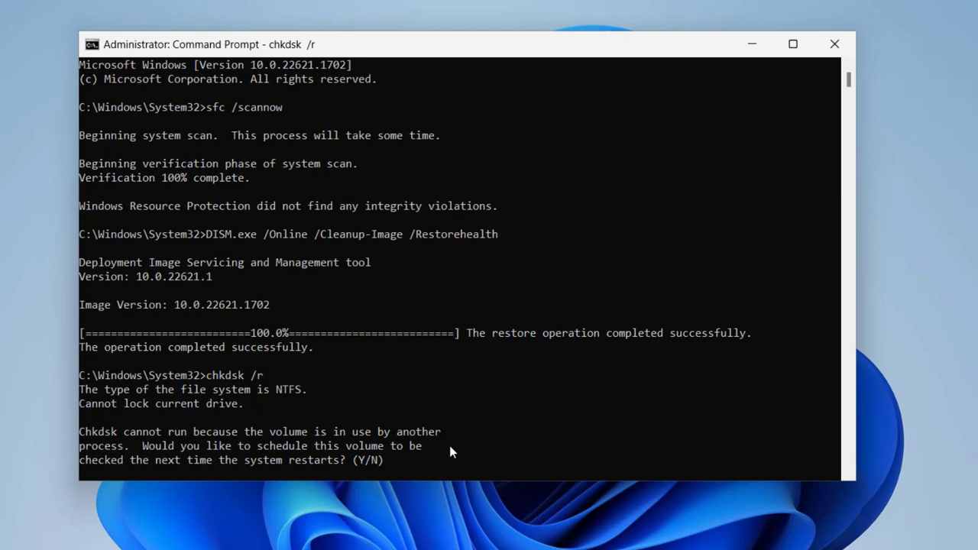
{"action": "type", "text": "y"}
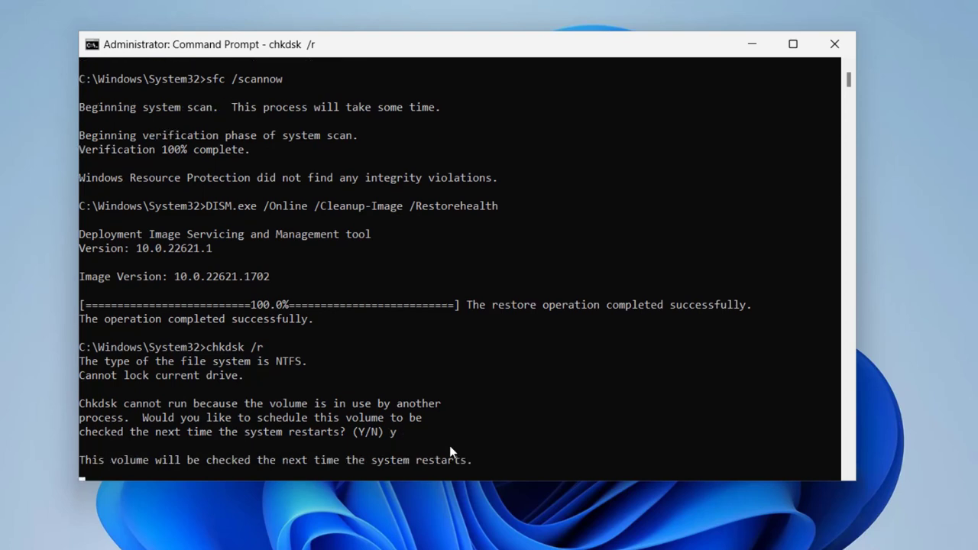
{"action": "key", "text": "enter"}
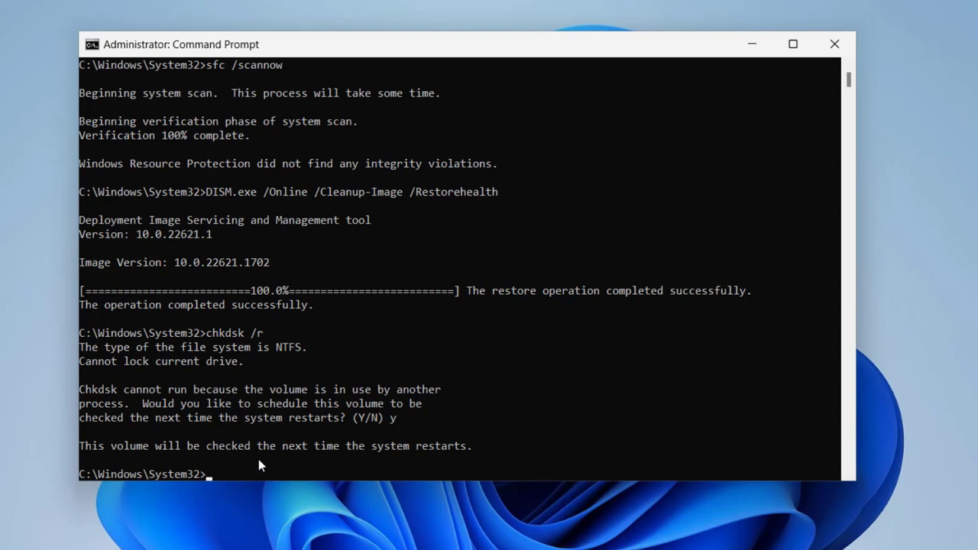
{"action": "mouse_move", "coordinate": [479, 460]}
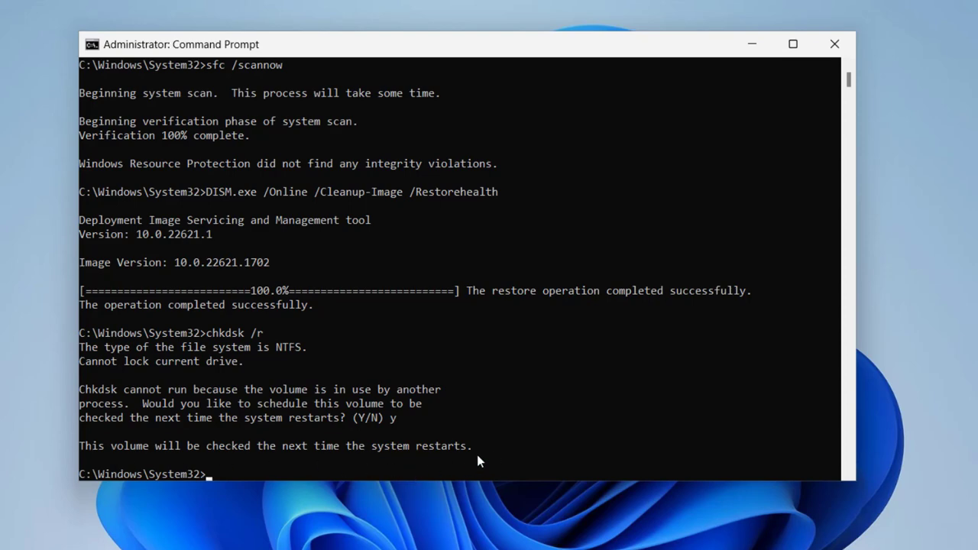
- Close Command Prompt and restart Windows from the Start menu power options
{"action": "left_click", "coordinate": [833, 44]}
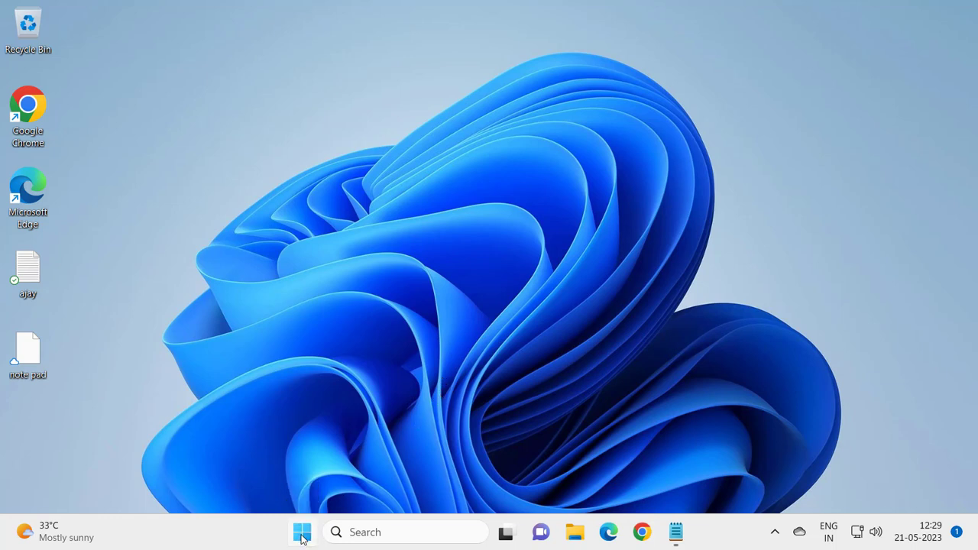
{"action": "left_click", "coordinate": [302, 531]}
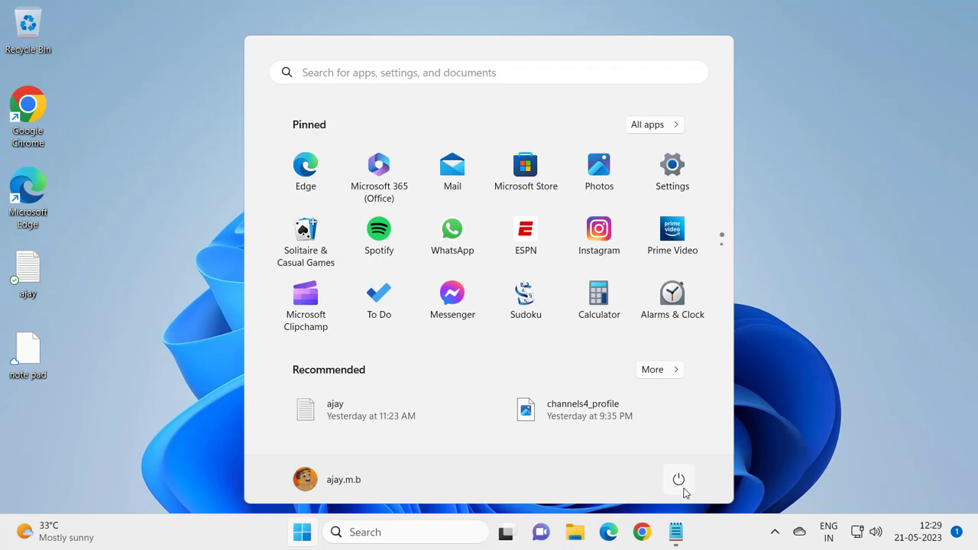
{"action": "left_click", "coordinate": [678, 479]}
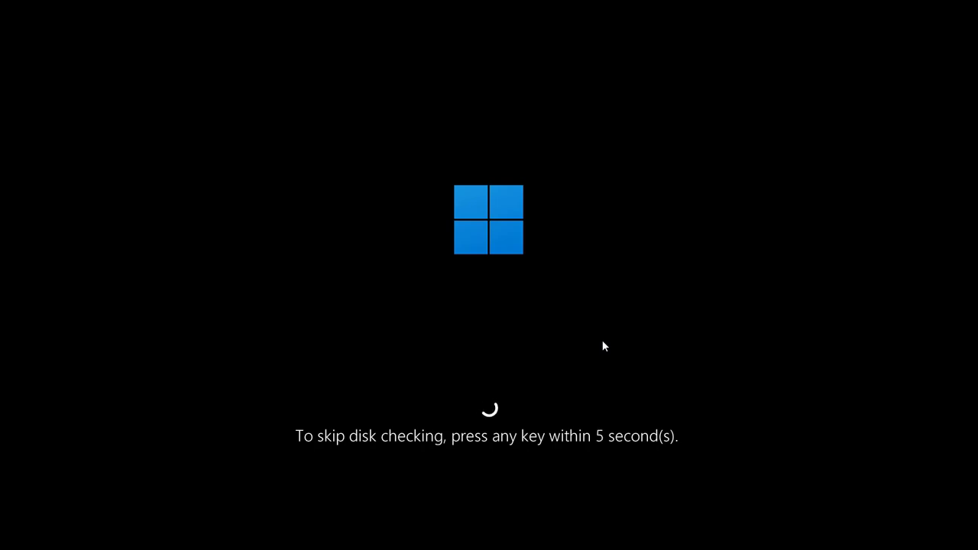